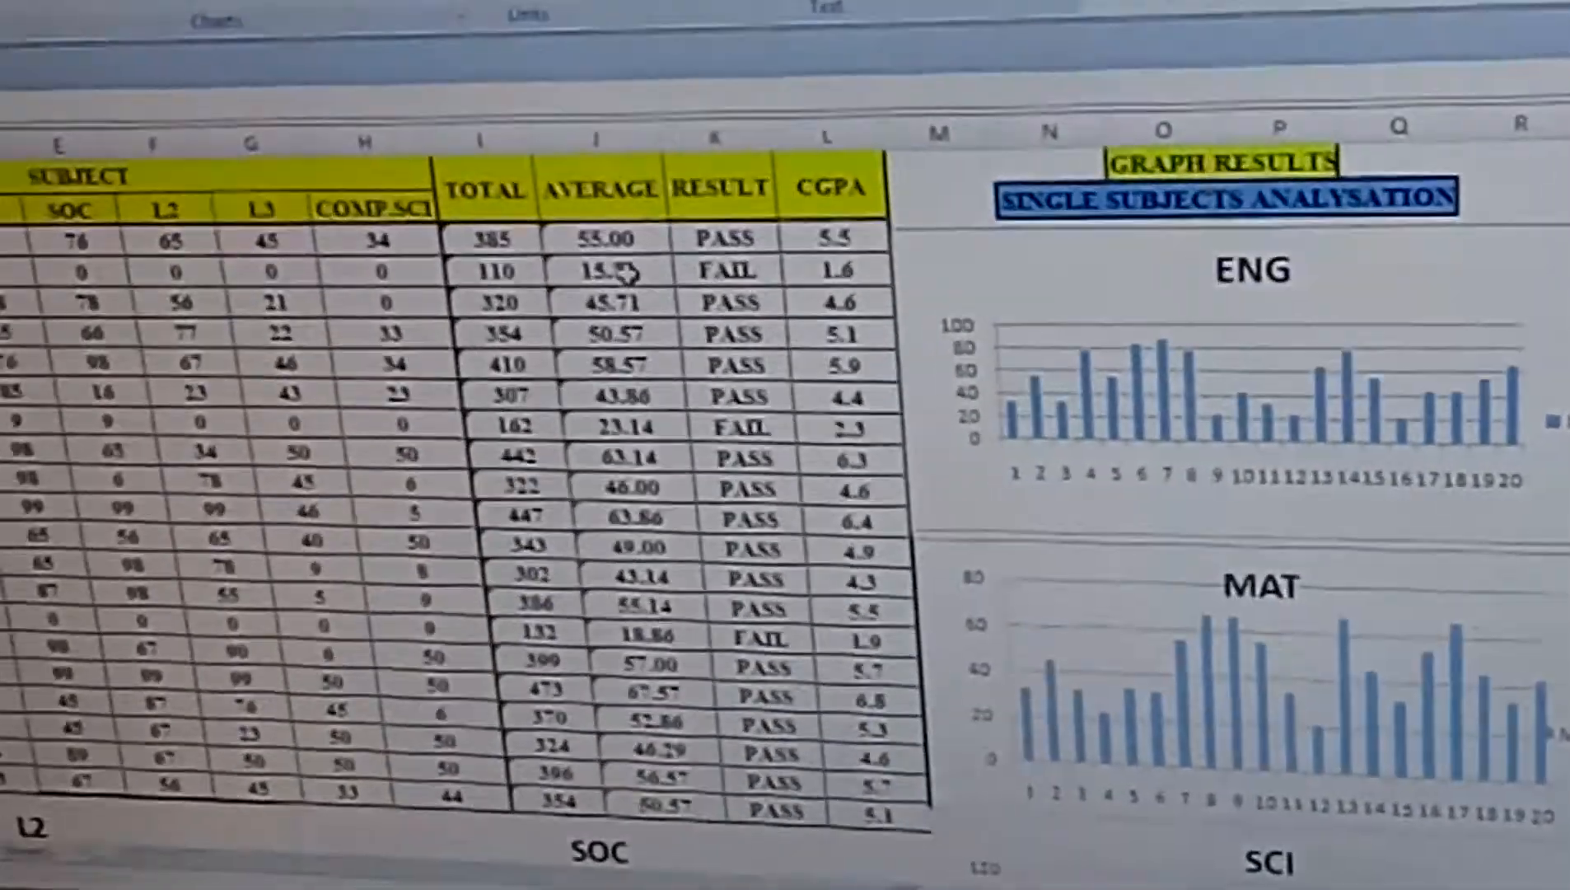
{"action": "scroll", "scroll_direction": "left", "scroll_amount": 3}
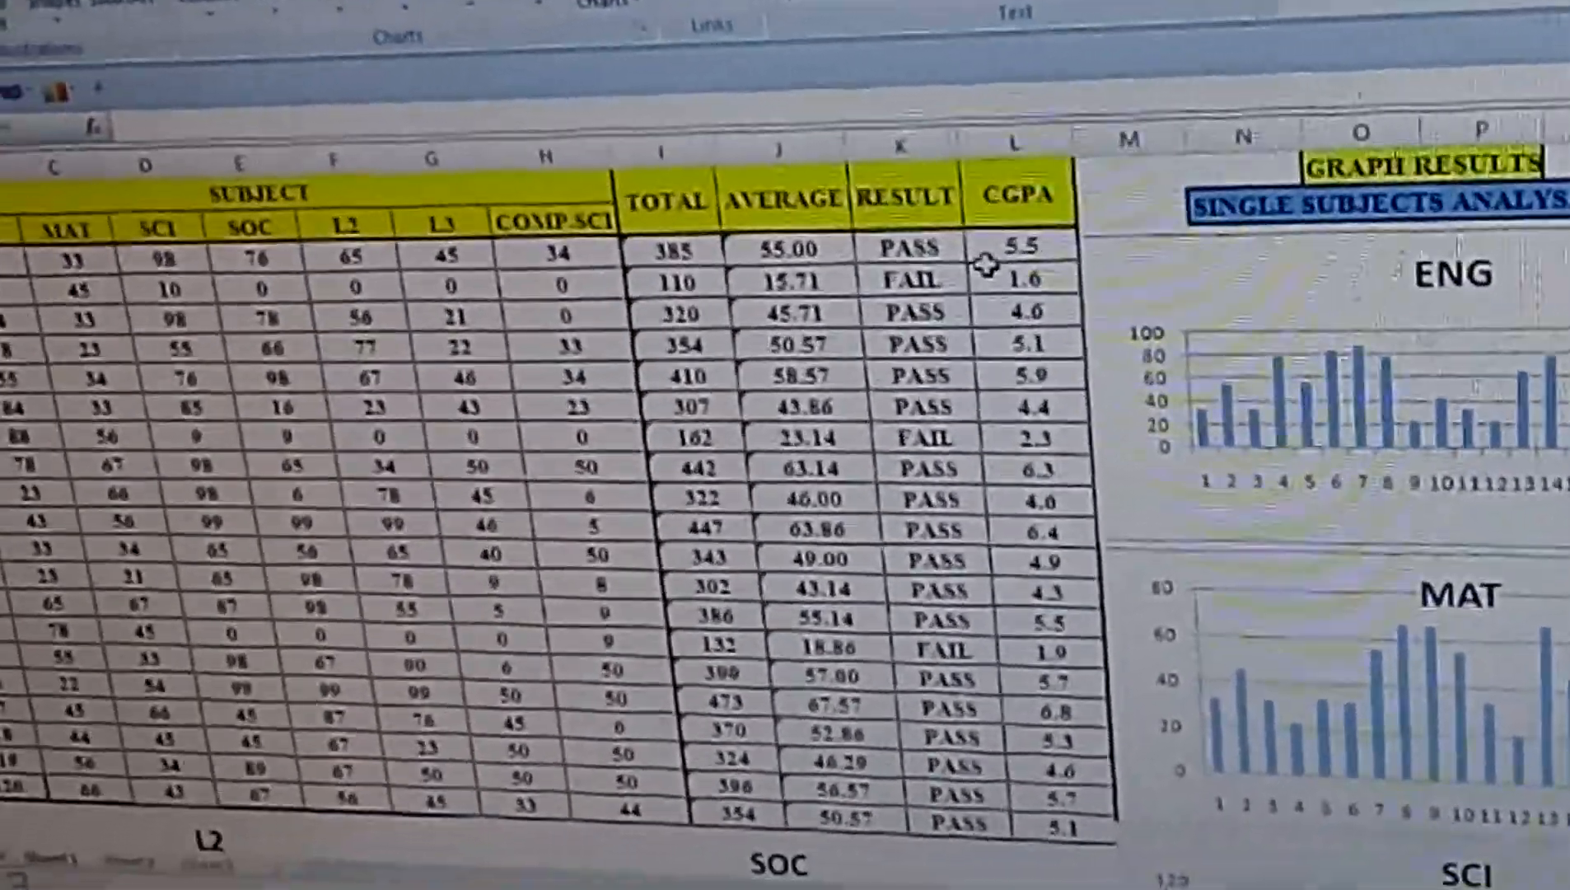